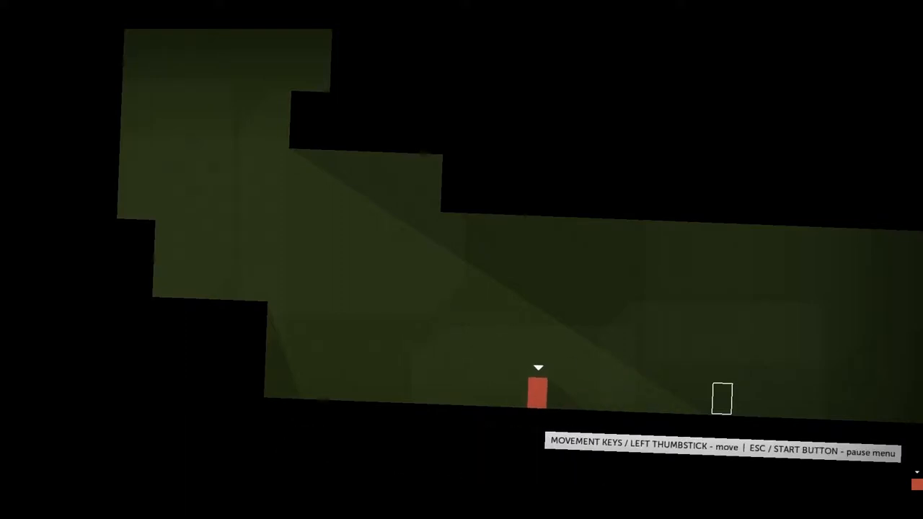
# - Pause the game with Escape and immediately resume it from the pause menu
pyautogui.press('Escape')
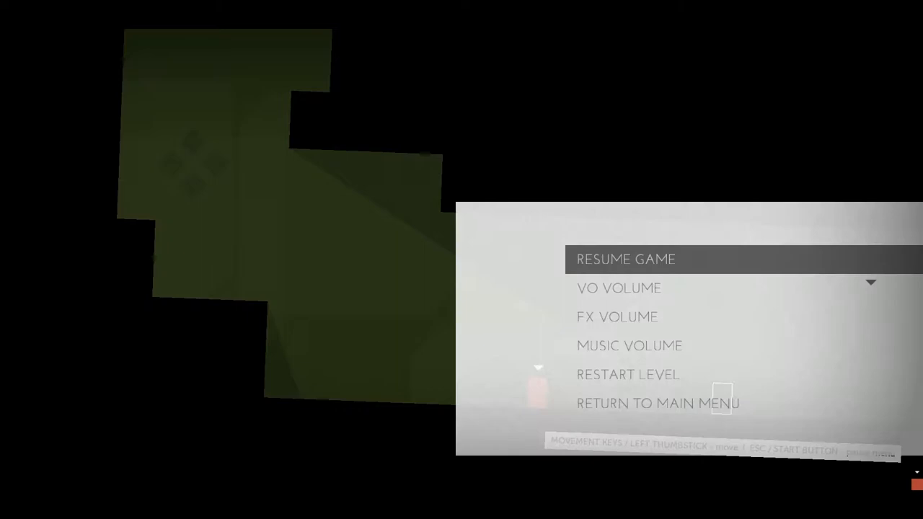
pyautogui.click(626, 260)
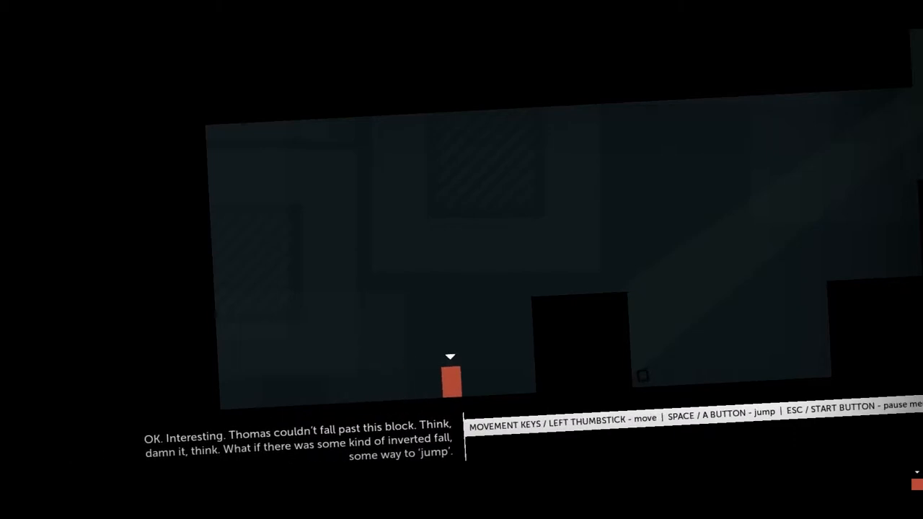